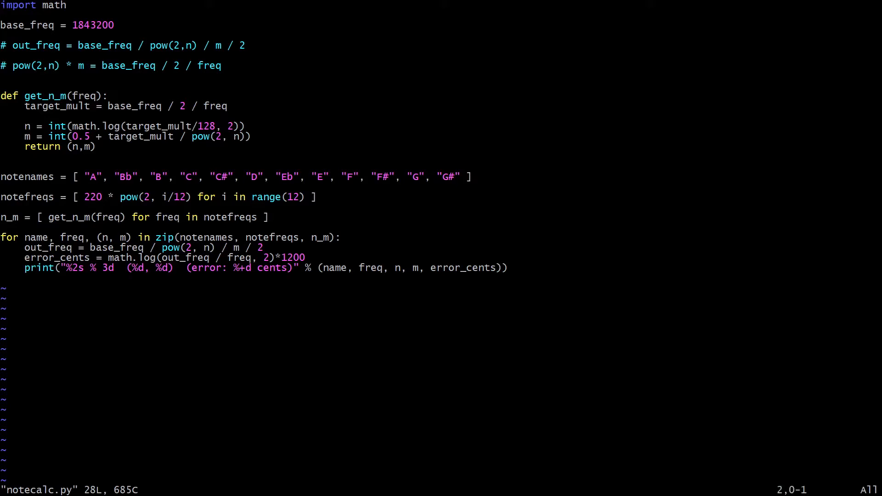
# - Review the base_freq and out_freq formula lines in notecalc.py without changing them
pyautogui.press('j')
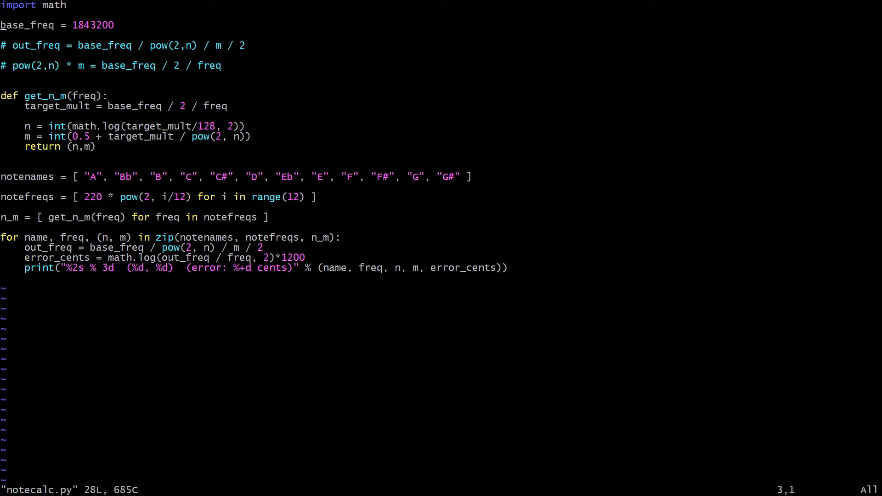
pyautogui.press('V')
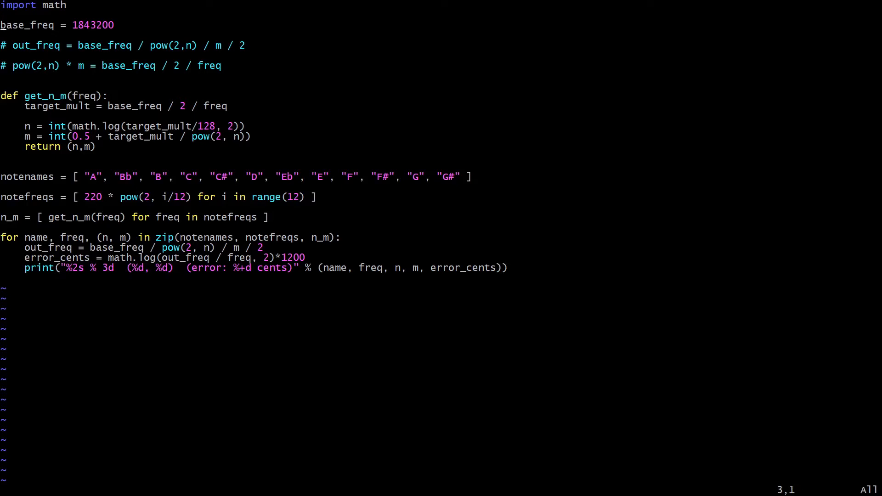
pyautogui.press('j')
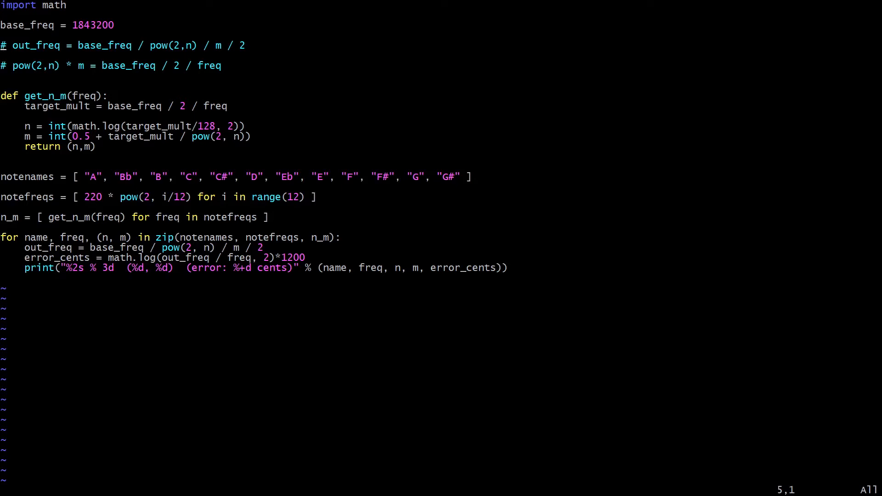
pyautogui.moveTo(67, 45)
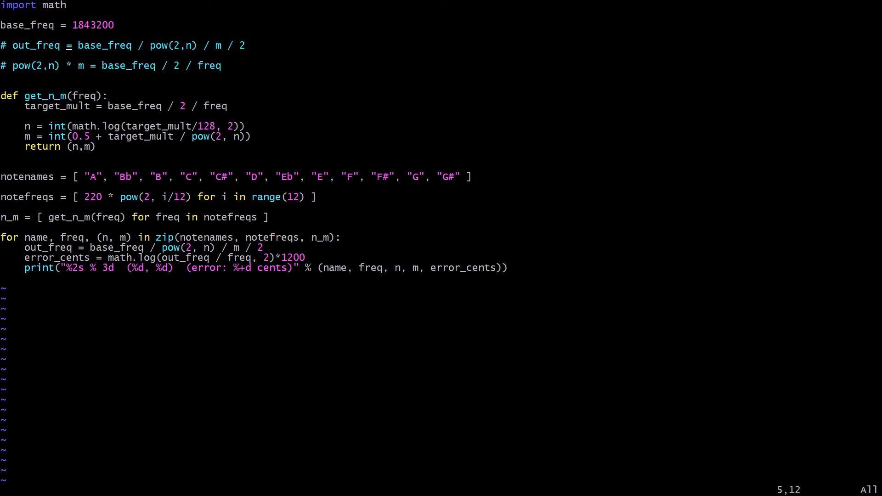
pyautogui.press('V')
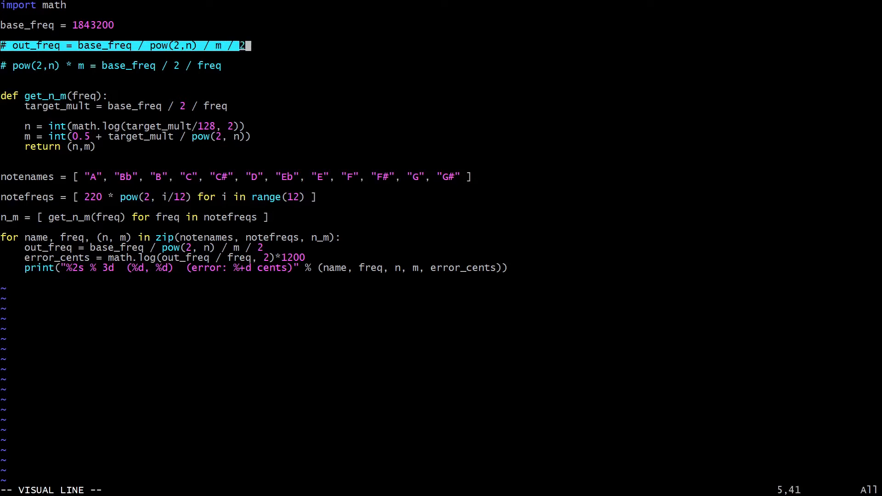
pyautogui.press('Escape')
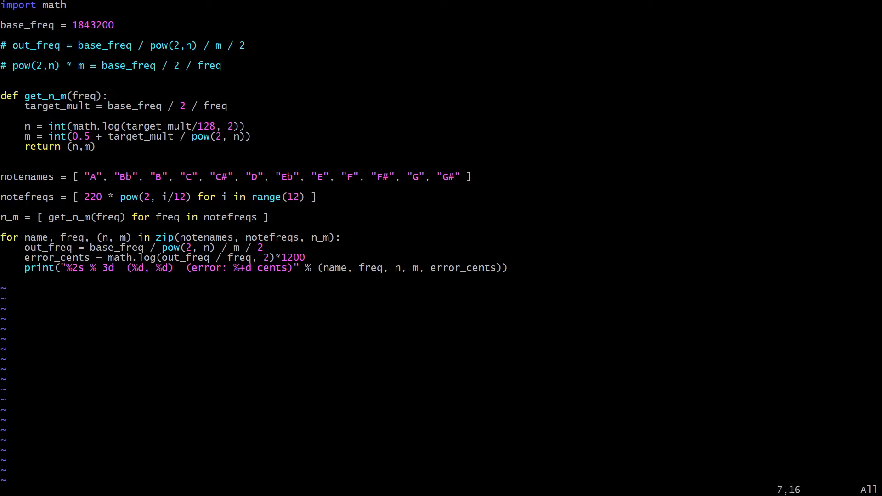
# - Quit Vim leaving notecalc.py unchanged and return to the shell prompt
pyautogui.write('_')
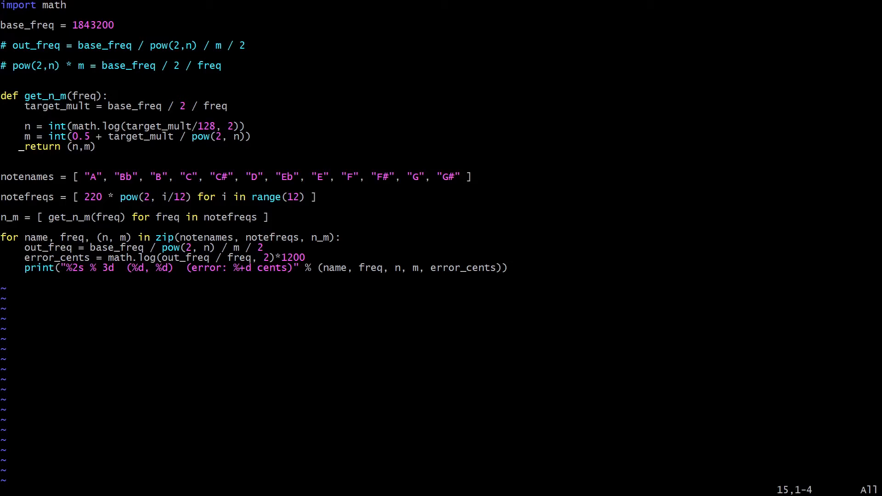
pyautogui.write('return')
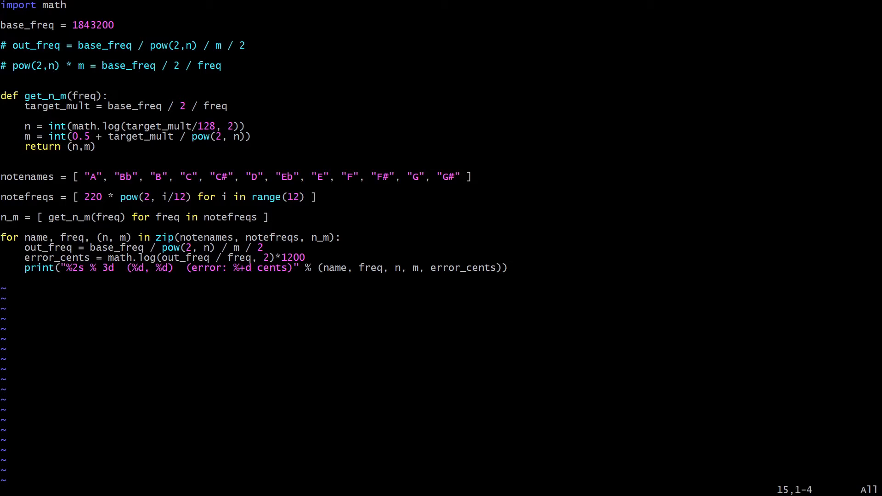
pyautogui.write('_')
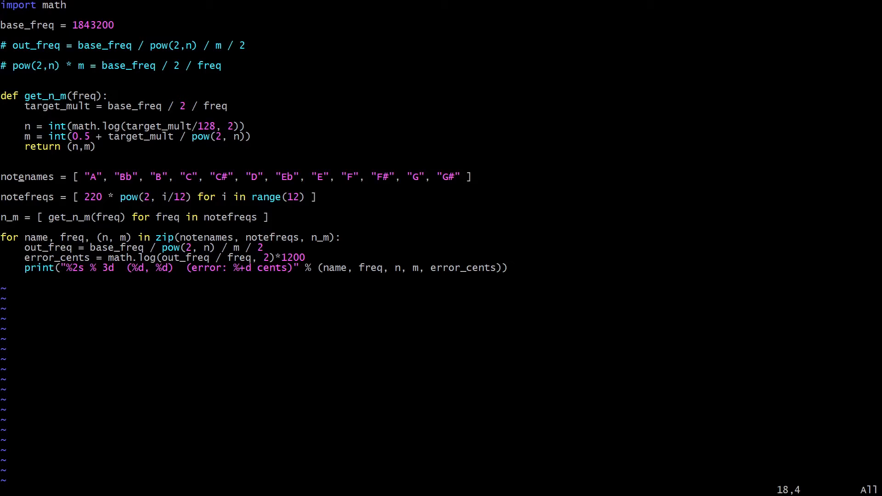
pyautogui.press('Left')
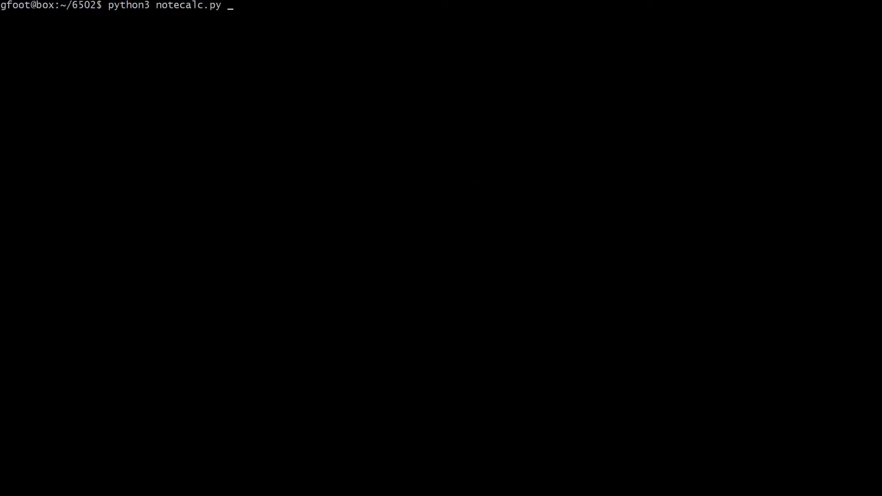
# - Run python3 notecalc.py to compute the note values
pyautogui.press('Return')
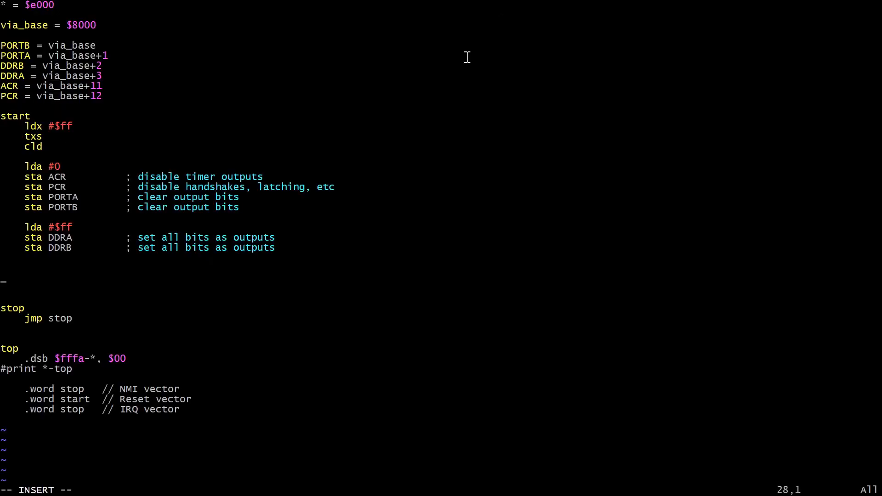
pyautogui.moveTo(409, 246)
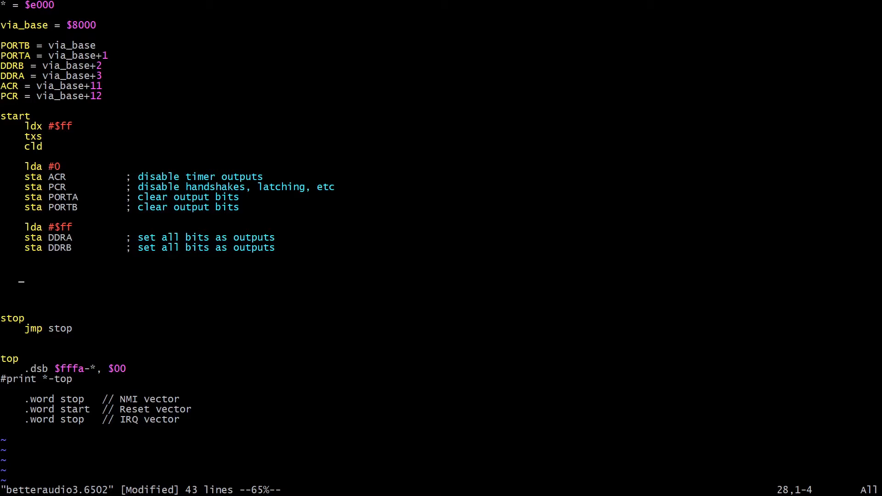
# - Add 'lda #31' and 'sta PORTA ; set octave' after the DDRB setup
pyautogui.write('ldea')
pyautogui.write('sta PO')
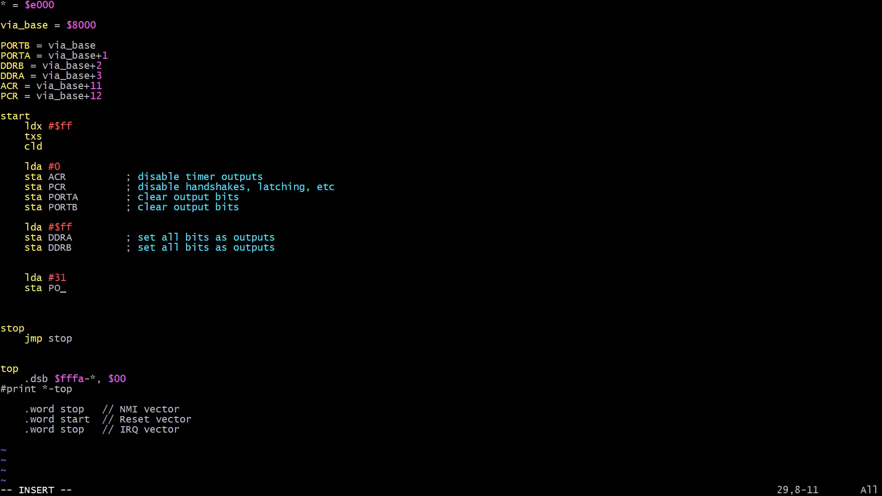
pyautogui.write('RTA')
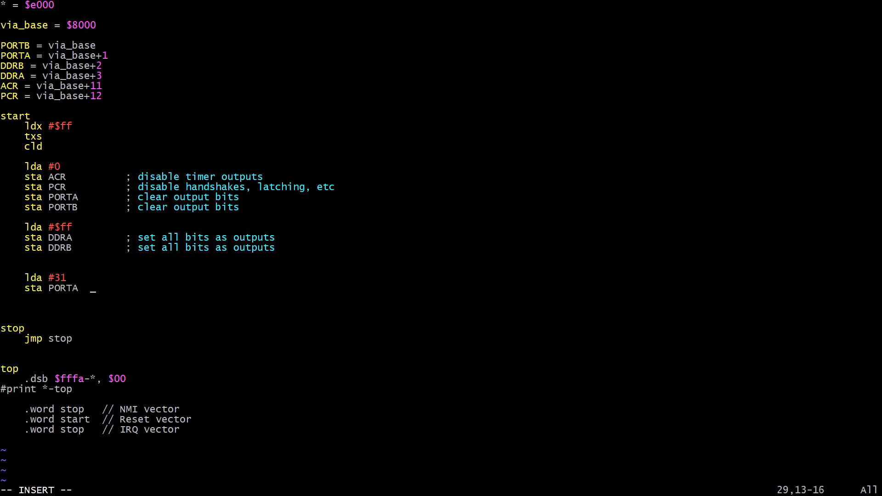
pyautogui.write('; set e')
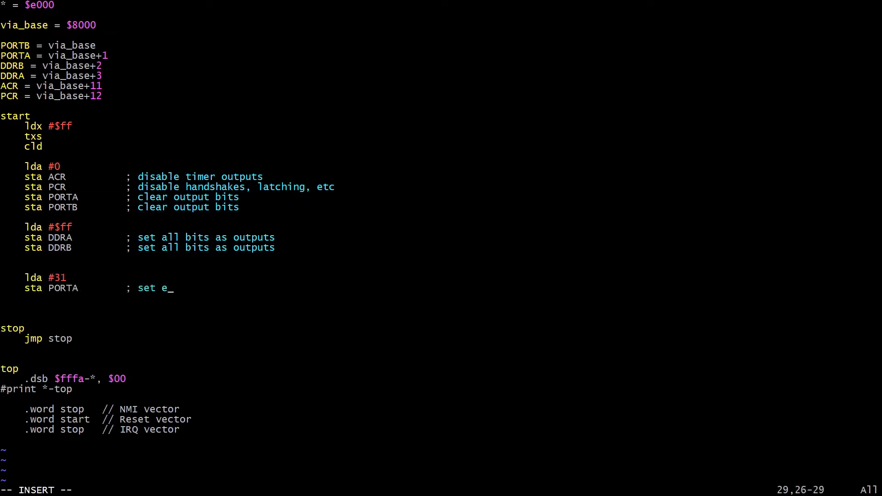
pyautogui.write('ctave')
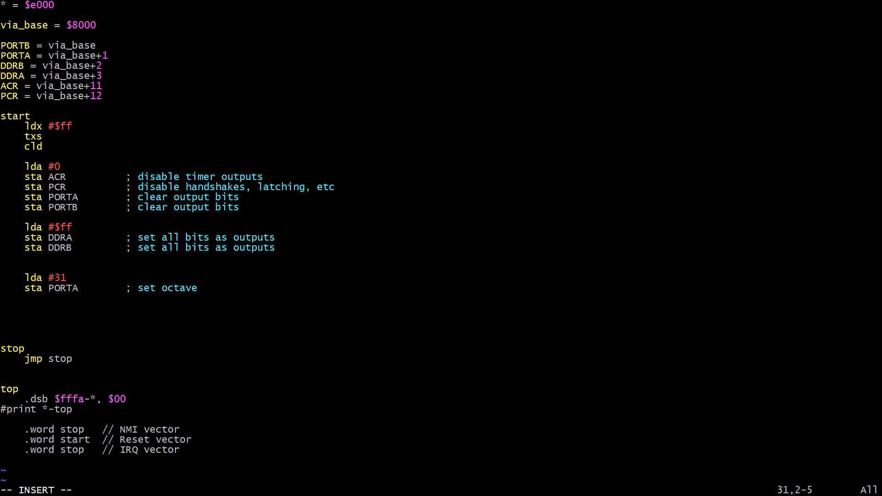
# - Add 'lda #130' and 'sta PORTB ; set pitch within octave' below the octave lines
pyautogui.write('ldea z')
pyautogui.write('sta PORTB        ; set')
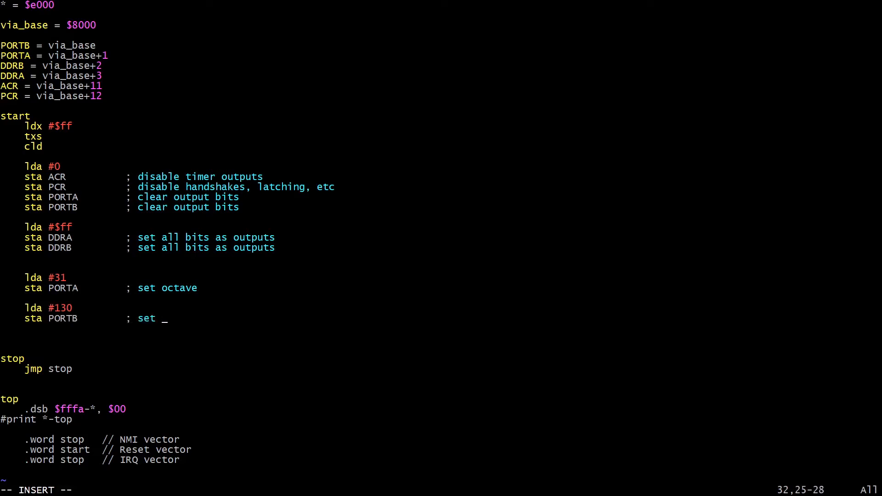
pyautogui.write('pitche')
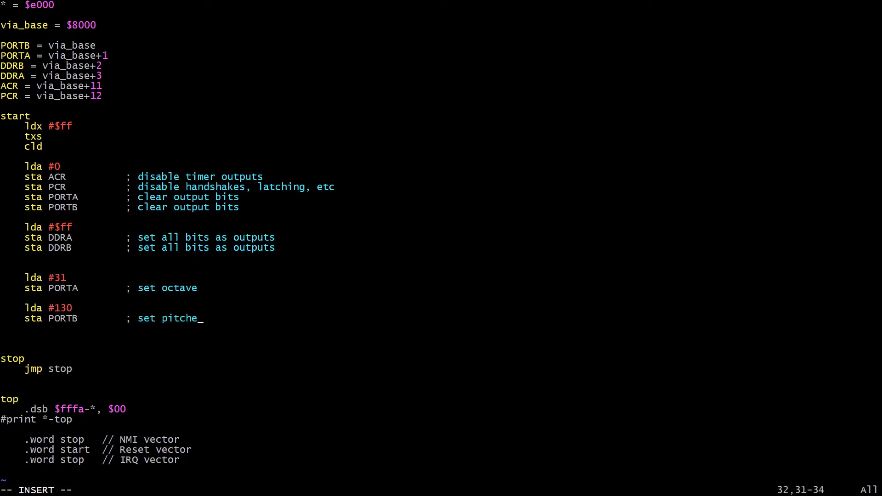
pyautogui.write('within octave')
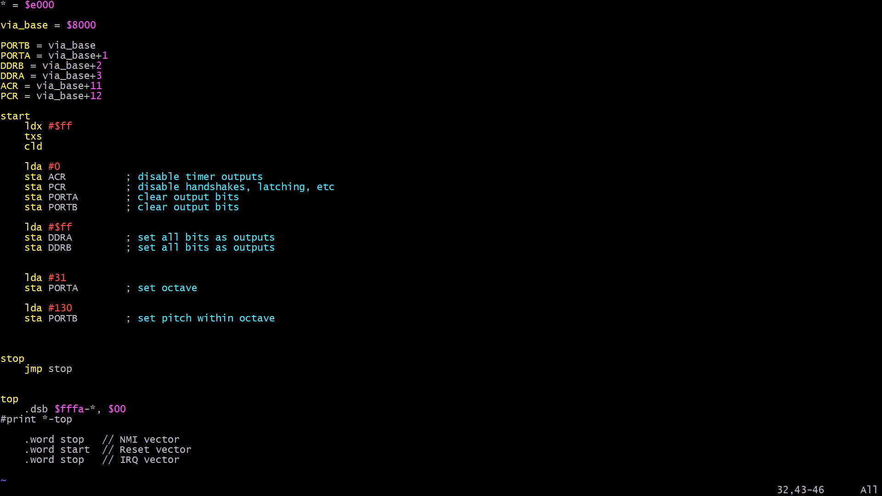
pyautogui.press('V')
pyautogui.write('.byt 246, 232, 219, 207, 195, 184, 174, 164, 155, 146, 138, 130')
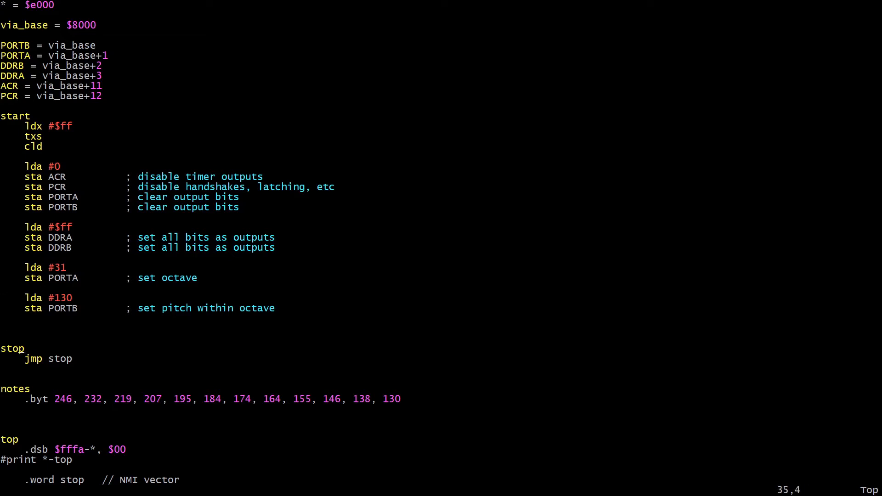
# - Select the notes label and its .byt values line as a whole-line block, then cancel
pyautogui.press('V')
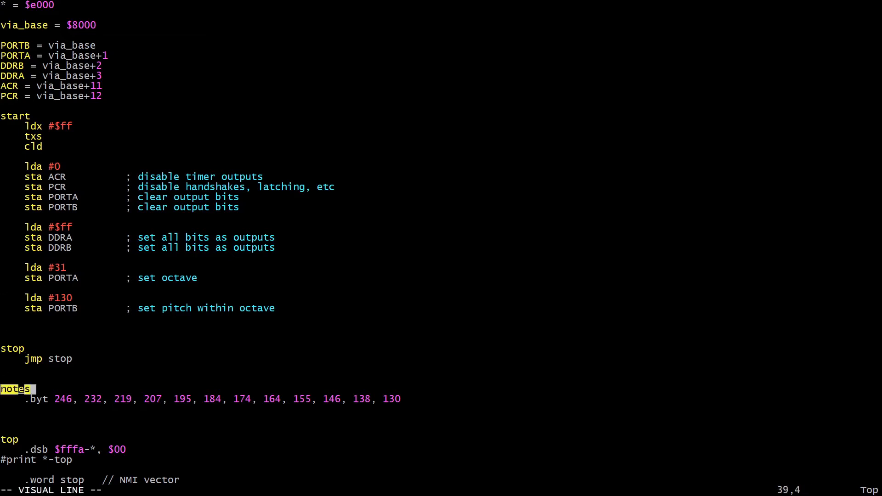
pyautogui.press('j')
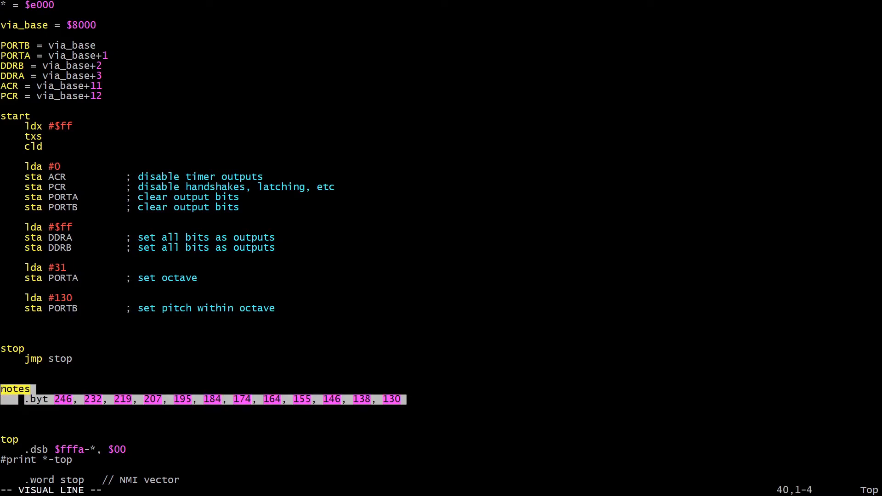
pyautogui.press('Escape')
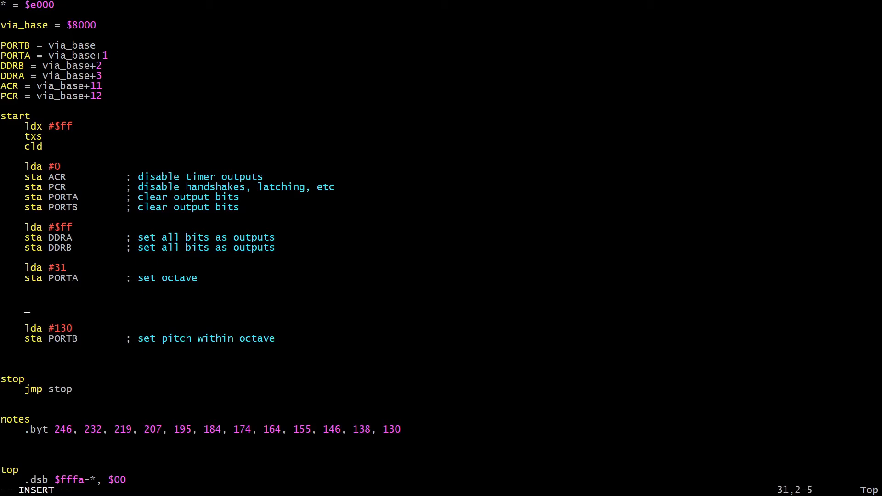
# - Add the outerloop label with 'ldx #0' followed by a 'loop' label
pyautogui.write('ldx')
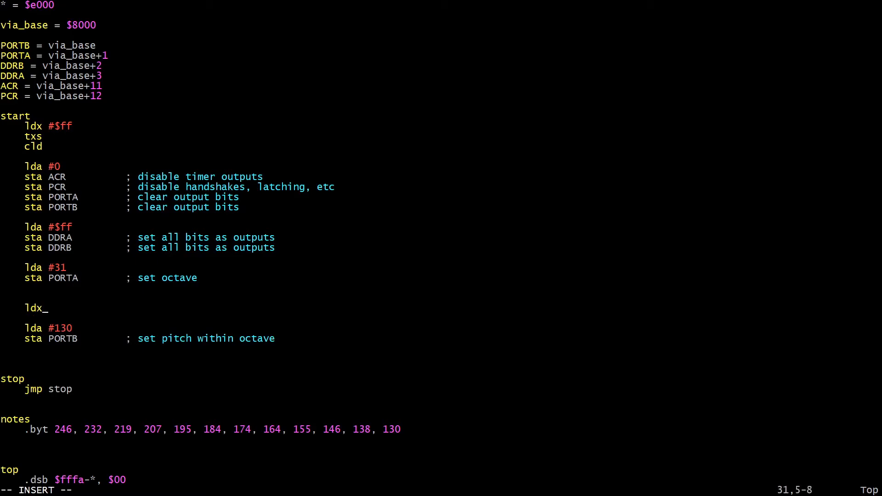
pyautogui.write('#0')
pyautogui.write('outerloop')
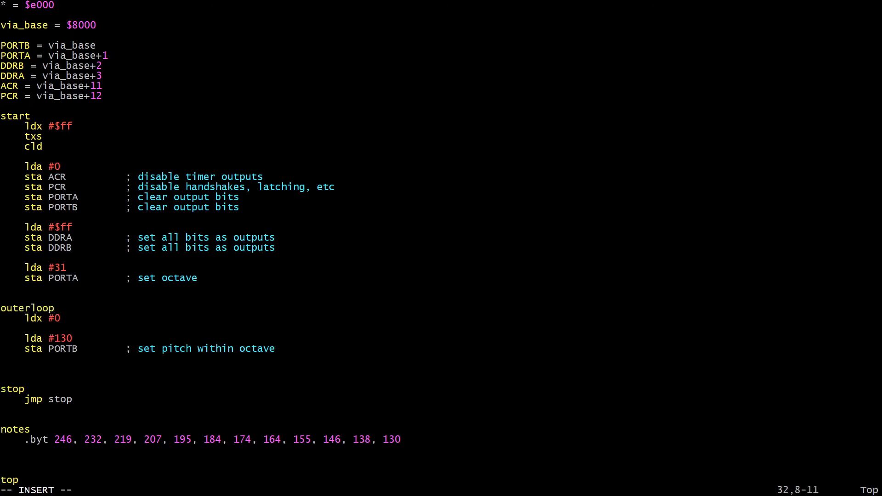
pyautogui.press('Return')
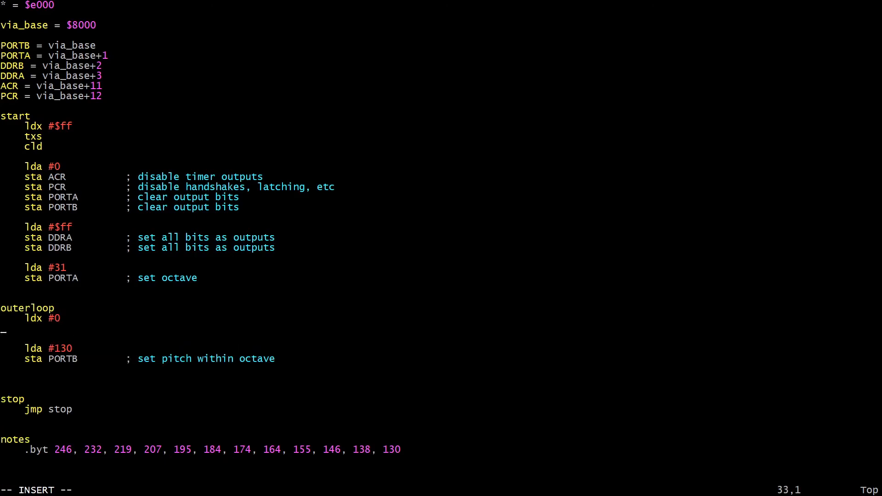
pyautogui.write('loop')
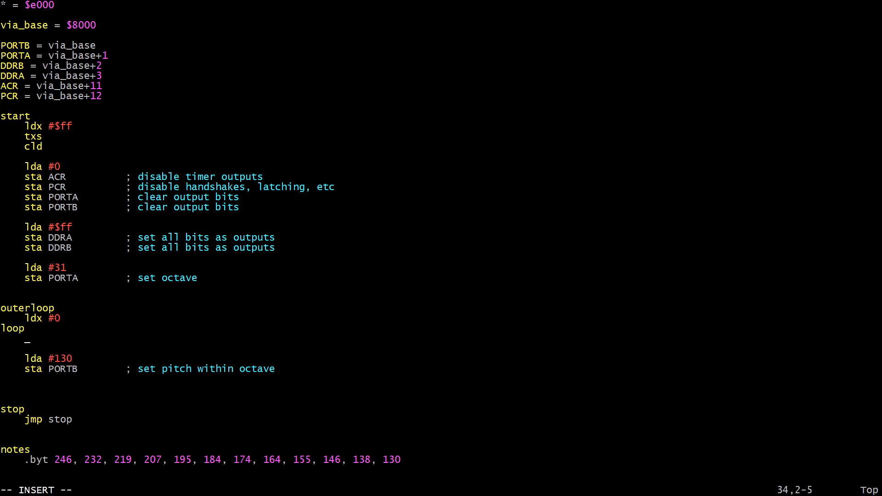
# - Replace the fixed 'lda #130' with 'lda notes,x' to read each pitch from the table
pyautogui.press('Down')
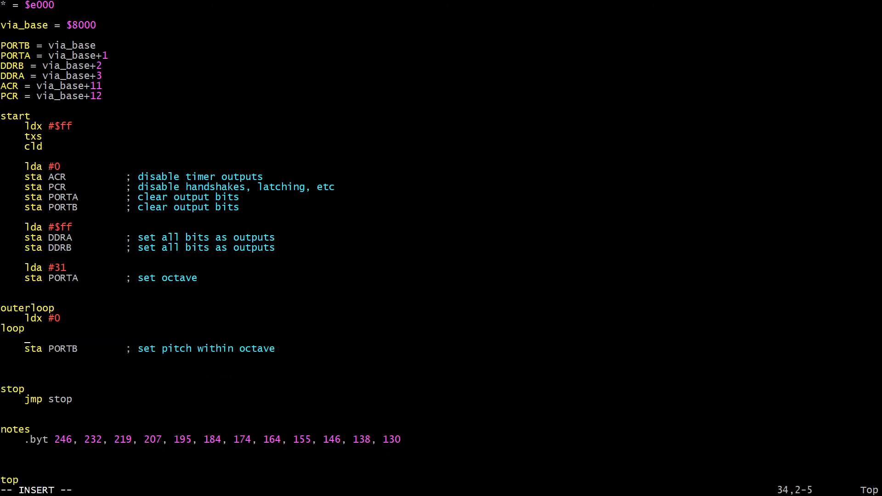
pyautogui.write('lda notes_')
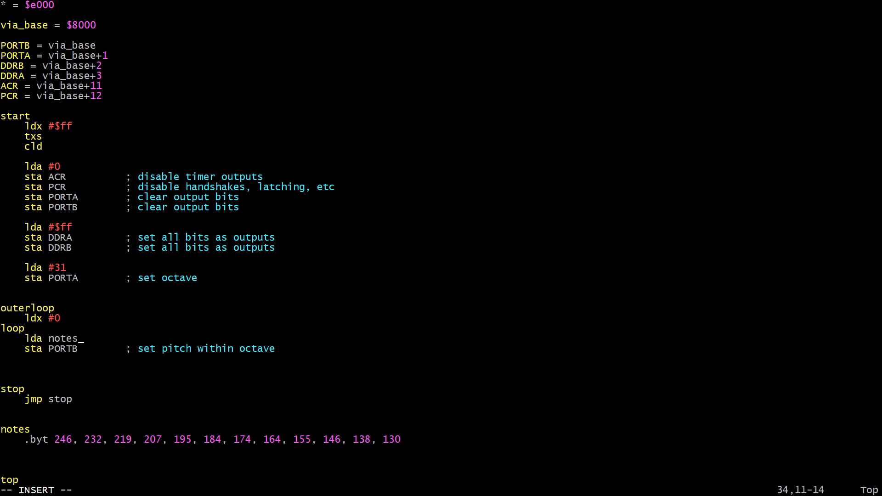
pyautogui.write(',x')
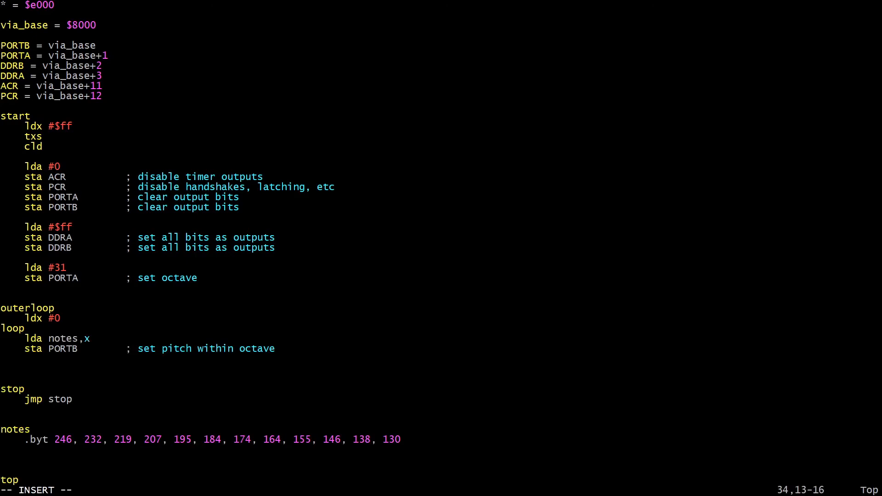
pyautogui.moveTo(94, 338)
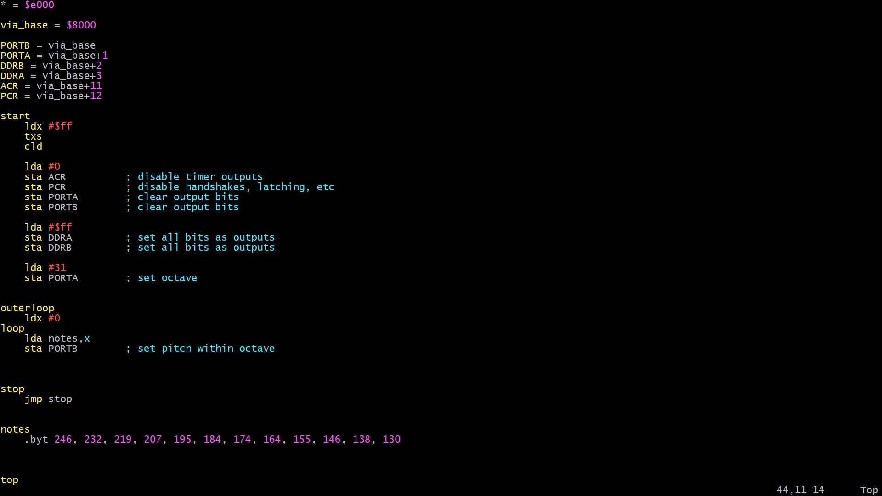
pyautogui.press('v')
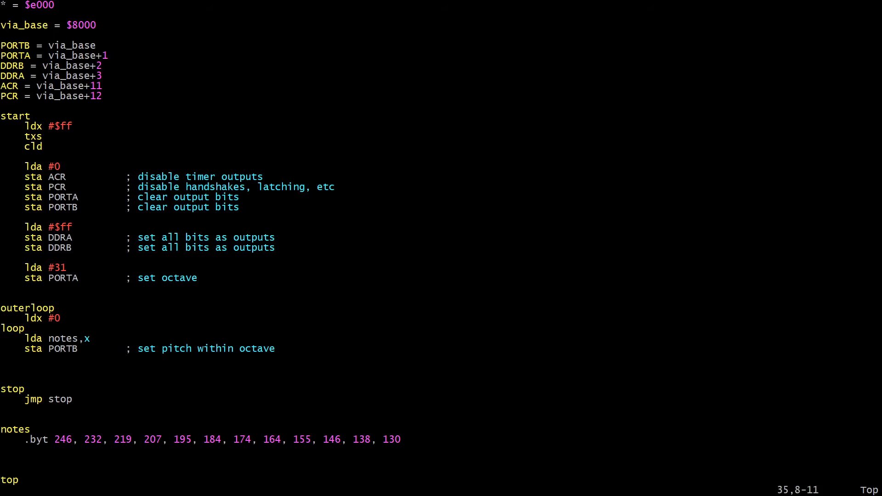
# - After the pitch output add 'jsr delay', 'inx', 'cpx #12' and 'bne loop'
pyautogui.press('o')
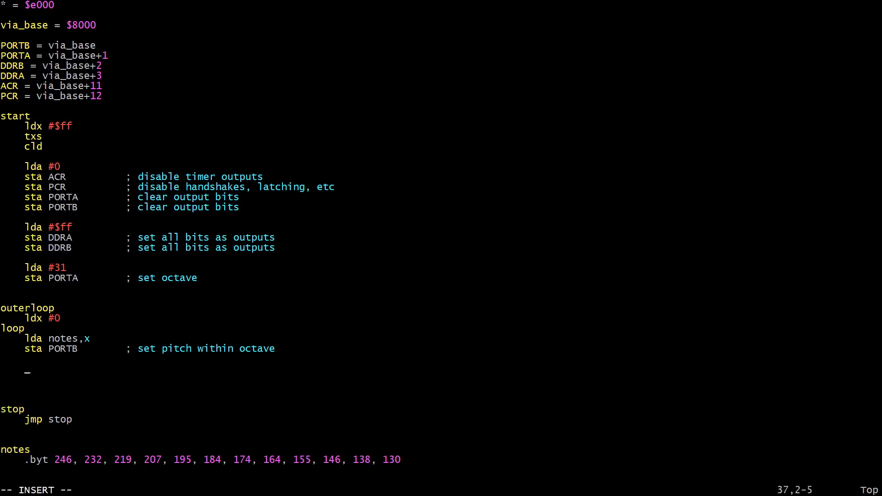
pyautogui.write('jsr dela')
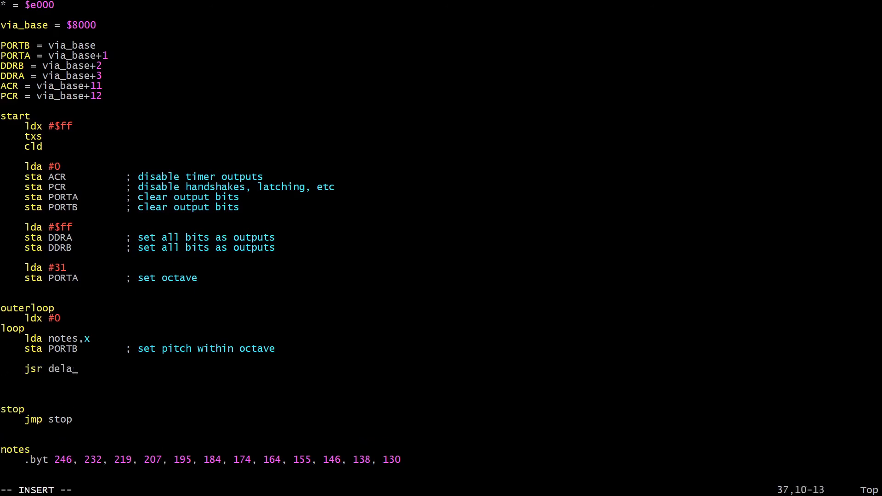
pyautogui.write('y')
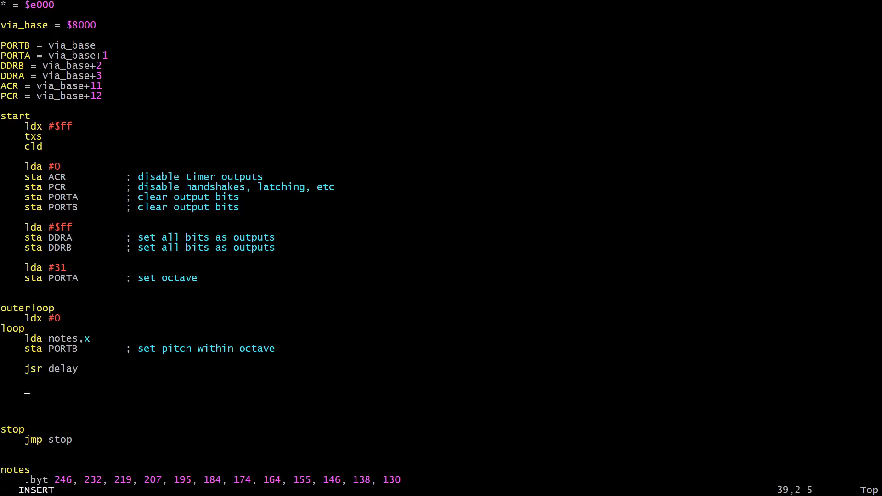
pyautogui.write('inx')
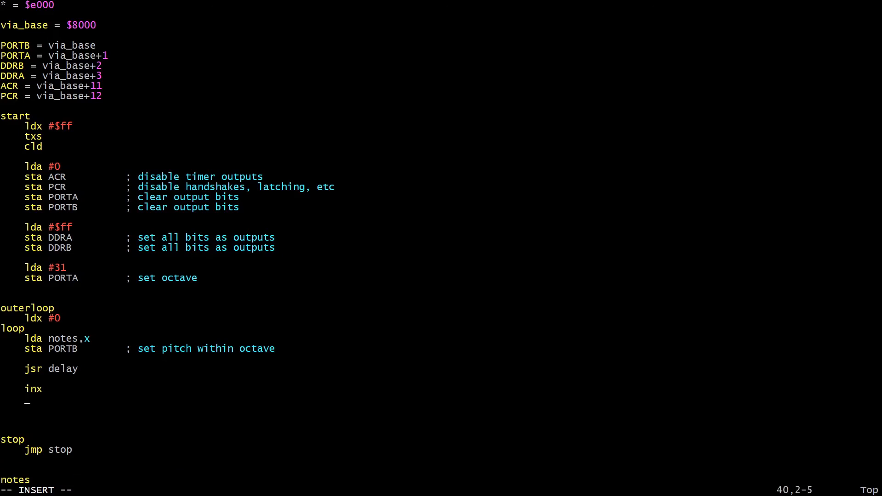
pyautogui.write('cpx #12')
pyautogui.write('bne')
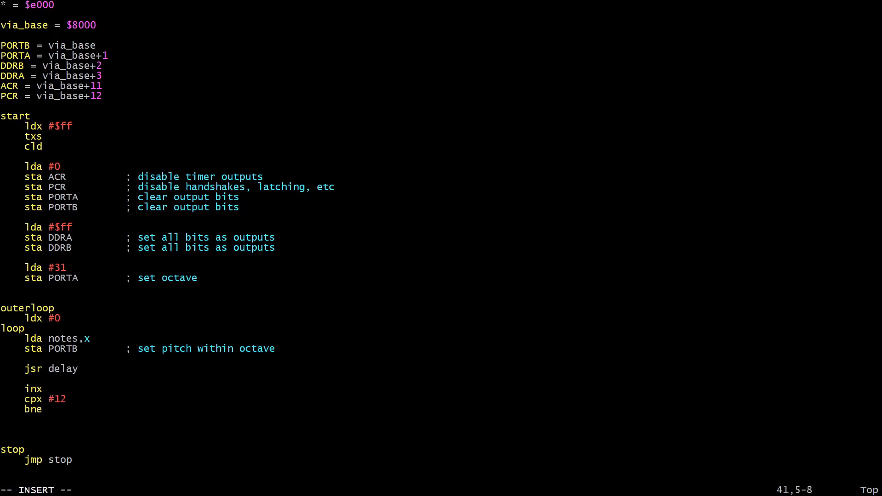
pyautogui.write('loop')
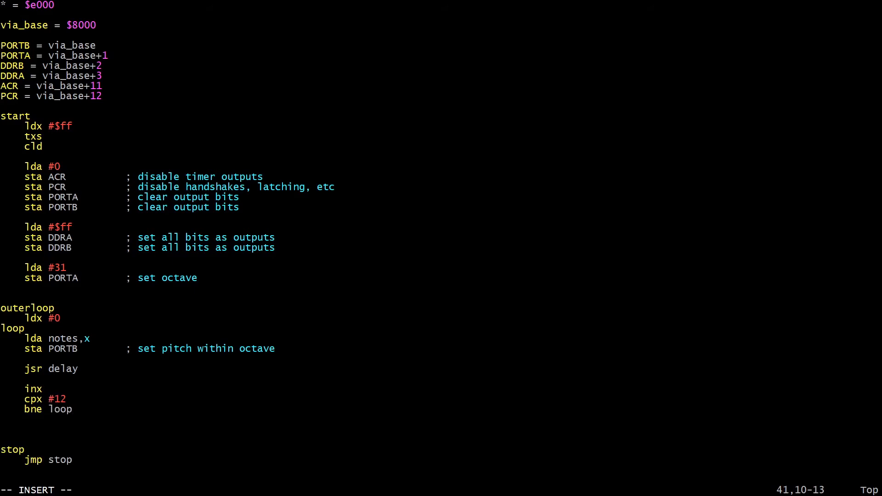
# - Add 'jmp outerloop' and start the delay subroutine with 'ldx #0'
pyautogui.press('Return')
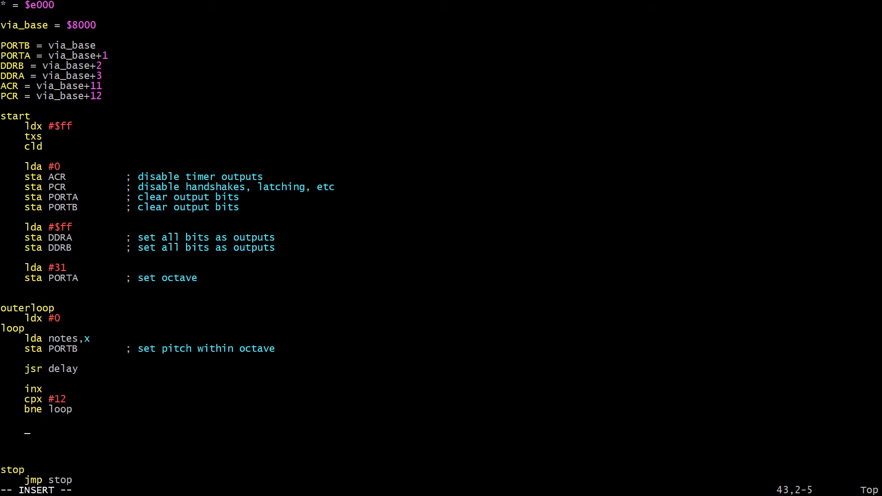
pyautogui.write('jmp')
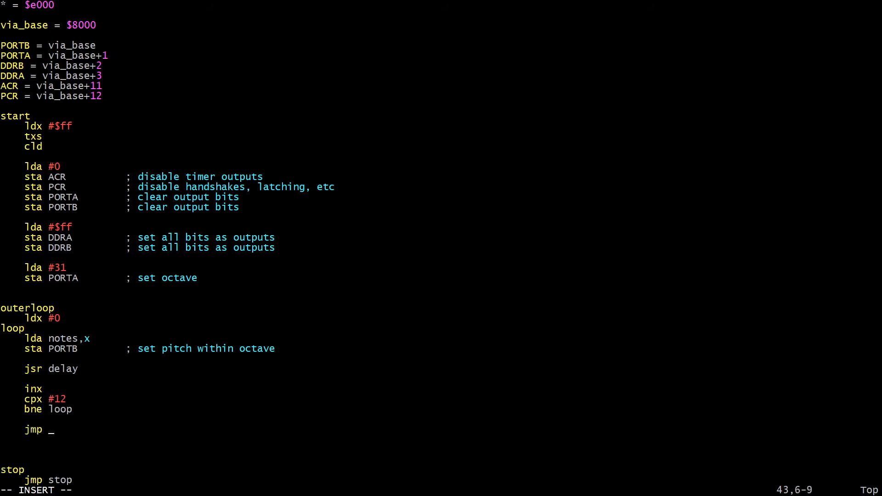
pyautogui.write('outerloop')
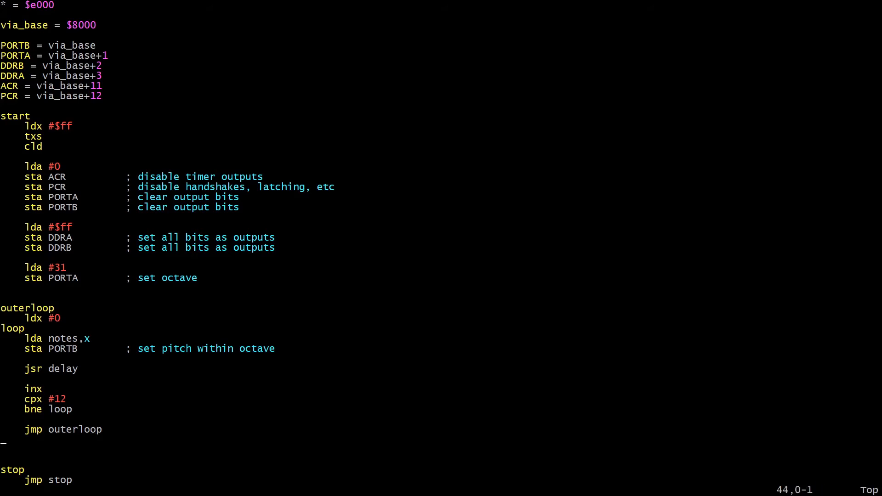
pyautogui.write('delay')
pyautogui.write('pha : txa : pha : tya : pha')
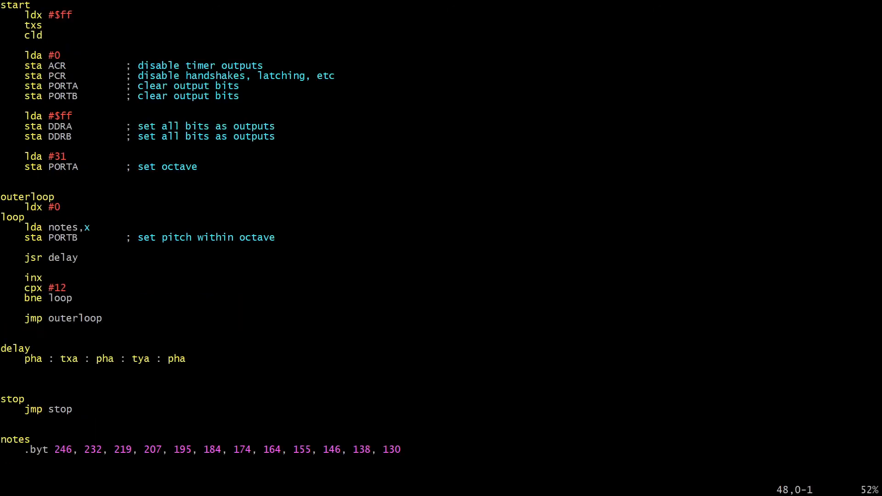
pyautogui.write('ldx #0')
pyautogui.write('rts')
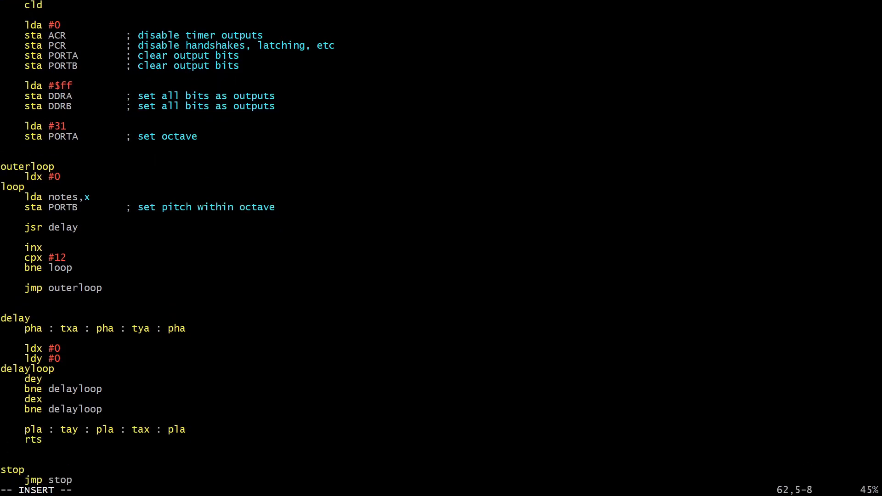
pyautogui.scroll(-3)
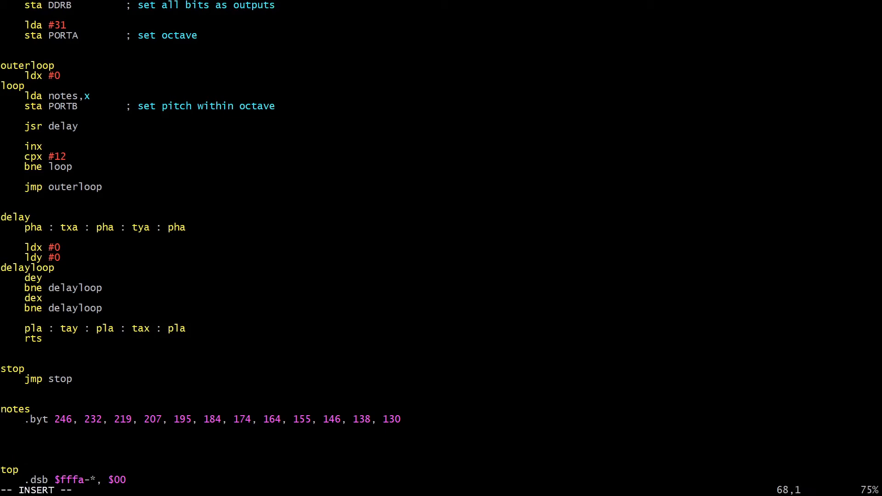
# - Write the octaves table '.byt 63, 31, 15, 7, 3, 1' after the notes table
pyautogui.write('o')
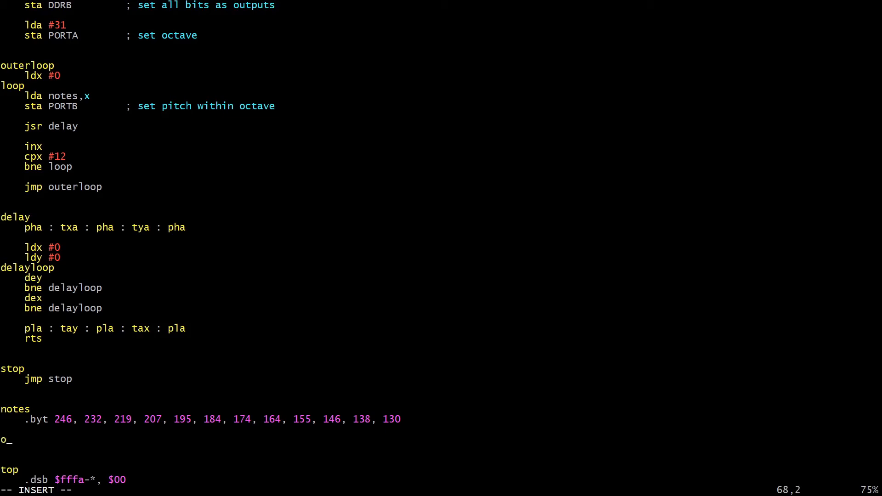
pyautogui.write('ctaves')
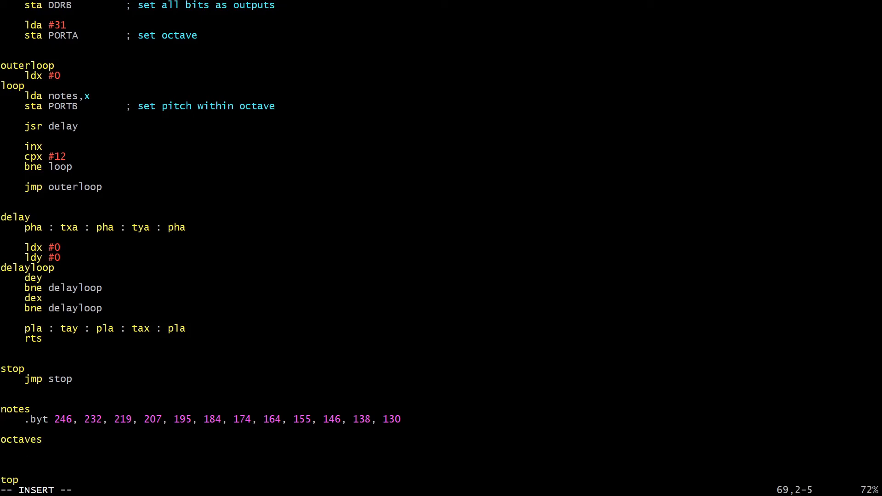
pyautogui.write('.byt 6')
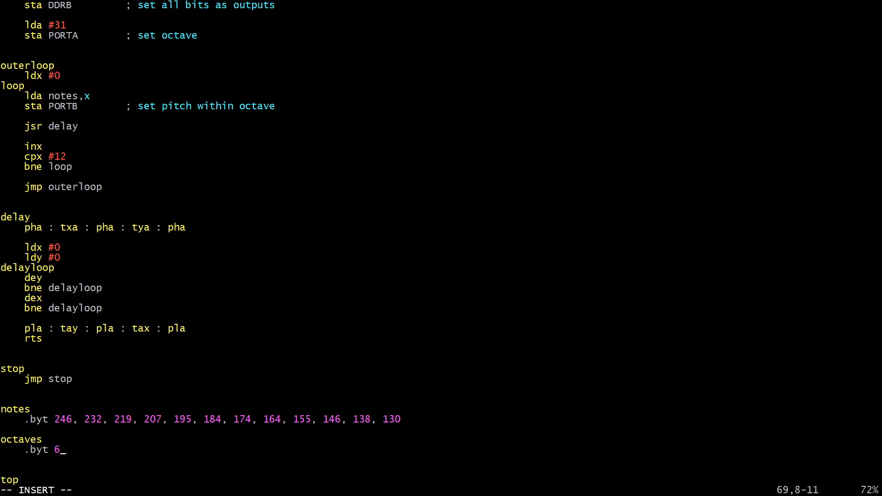
pyautogui.write('3')
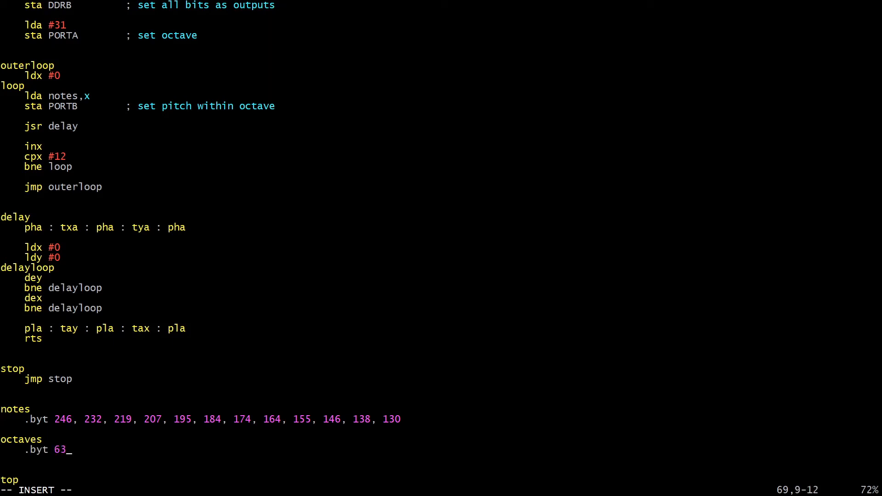
pyautogui.write(', 3')
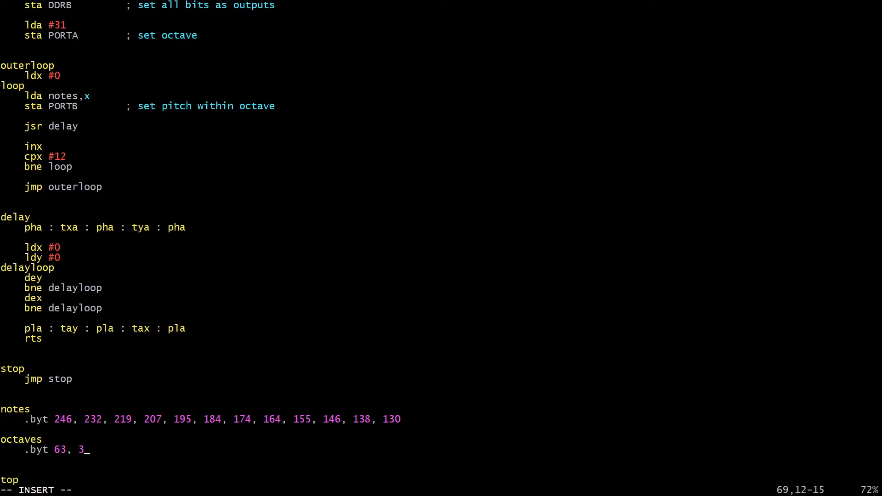
pyautogui.write('1,')
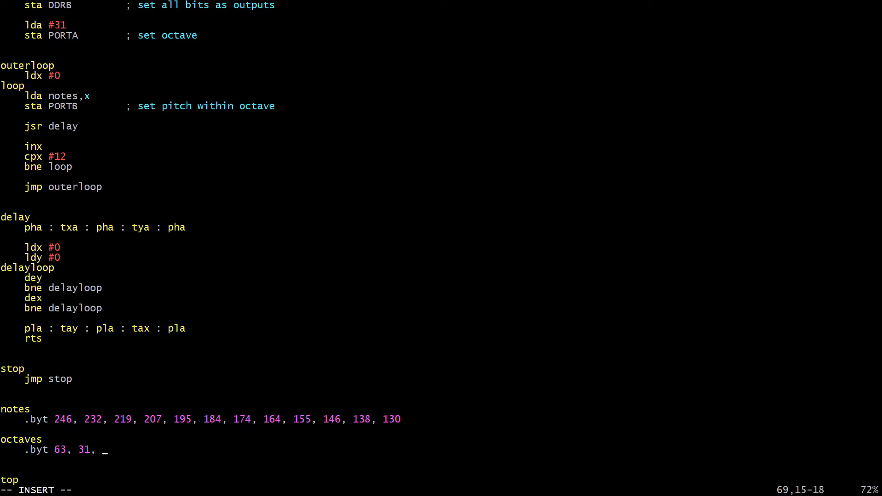
pyautogui.write('15,')
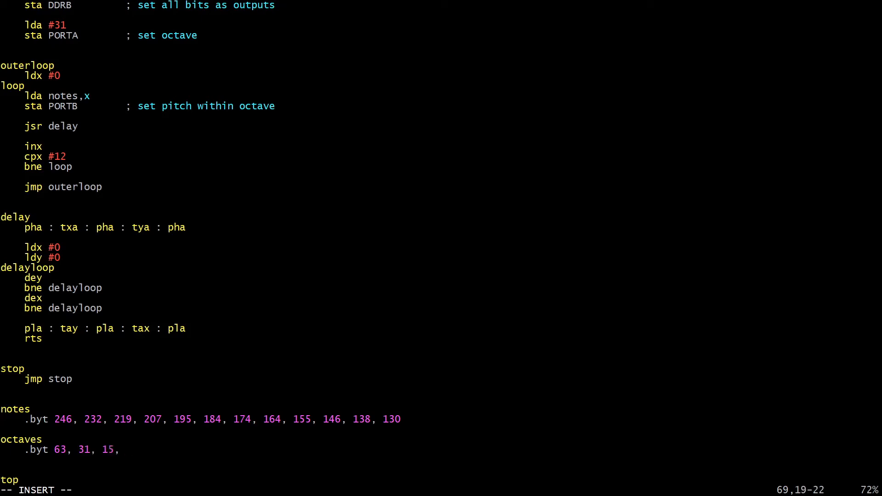
pyautogui.write('7, 3, 1')
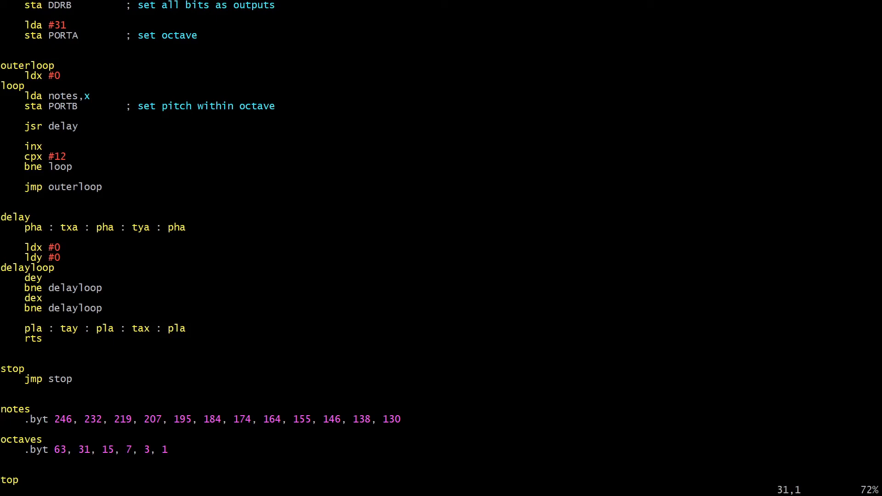
# - Insert an 'outerouterloop' label with 'ldy #1' above outerloop
pyautogui.write('out')
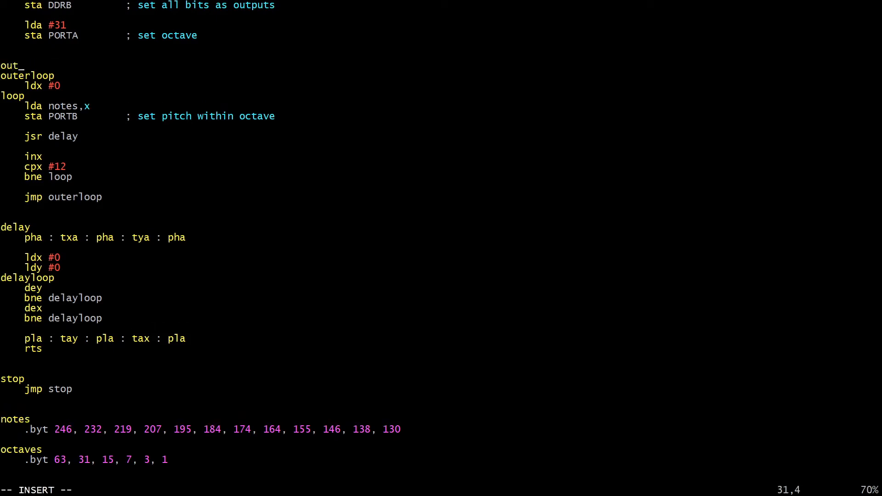
pyautogui.write('erouterloop')
pyautogui.write('ldy #')
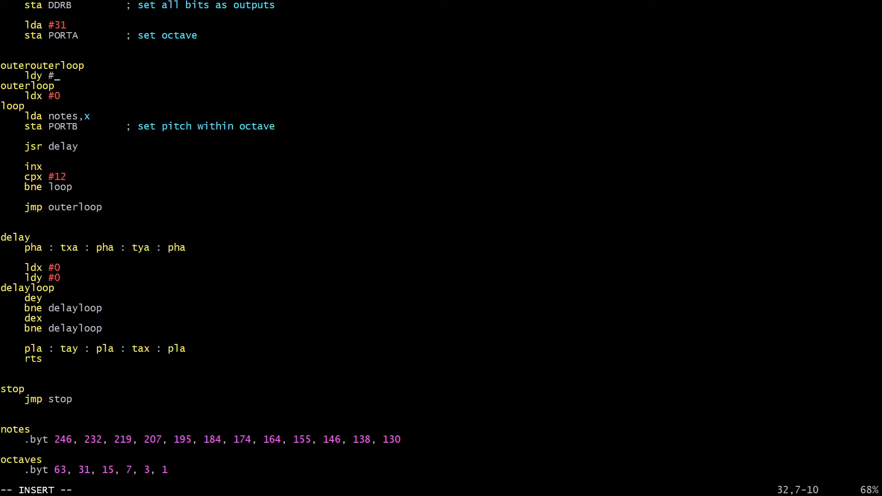
pyautogui.press('BackSpace')
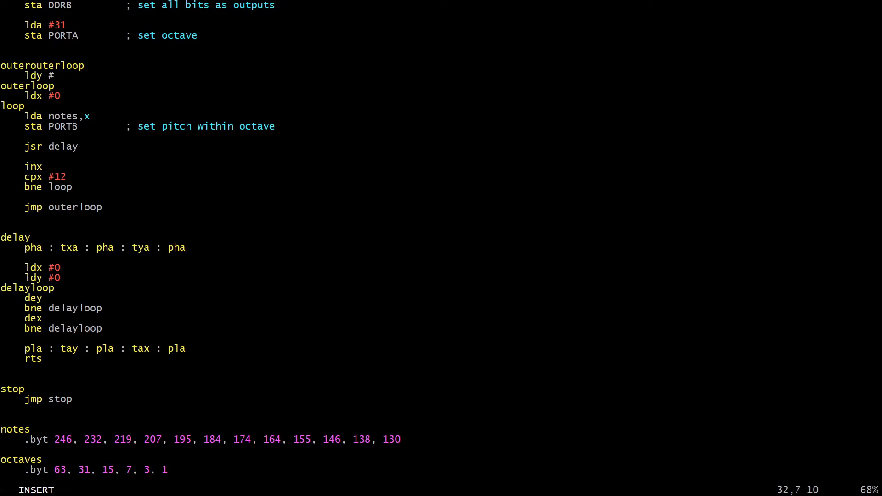
pyautogui.write('1')
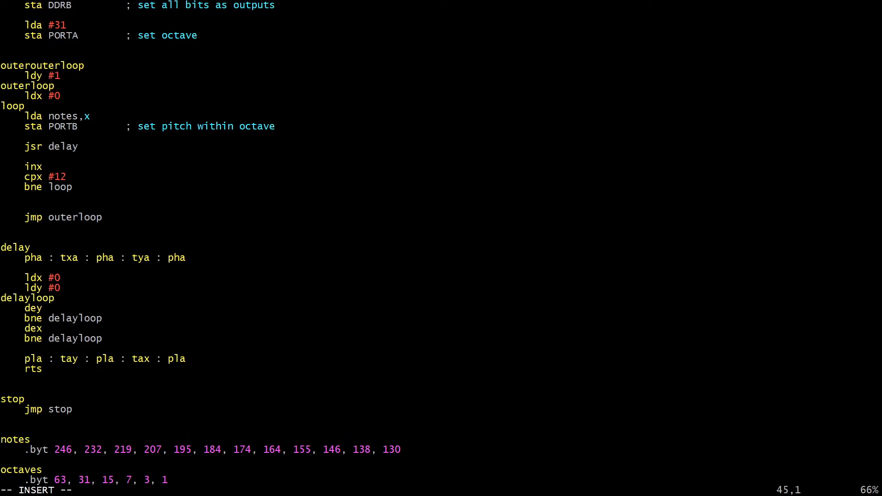
# - After the inner loop add 'iny', 'cpy #4' and 'bne outerloop'
pyautogui.press('Return')
pyautogui.write('cpy')
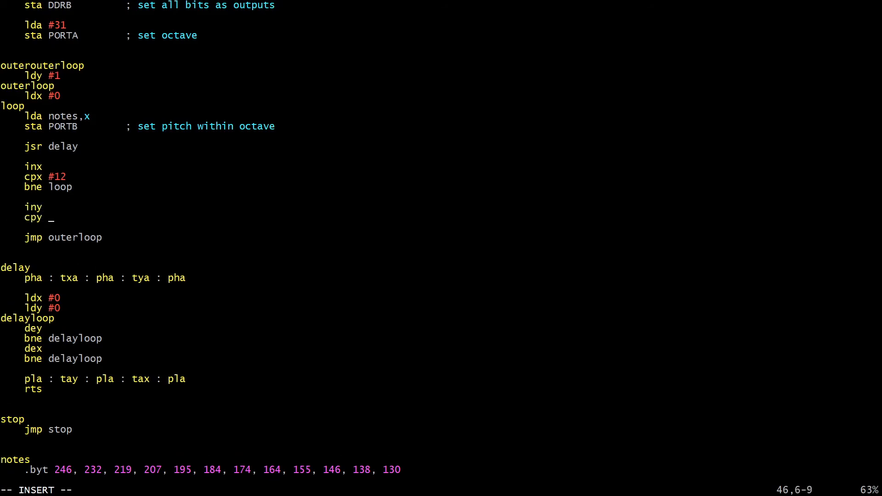
pyautogui.write('#')
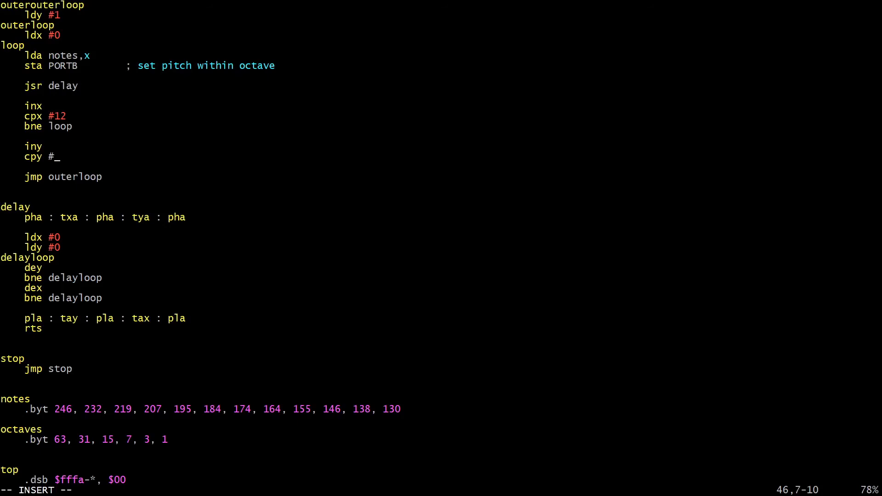
pyautogui.write('4')
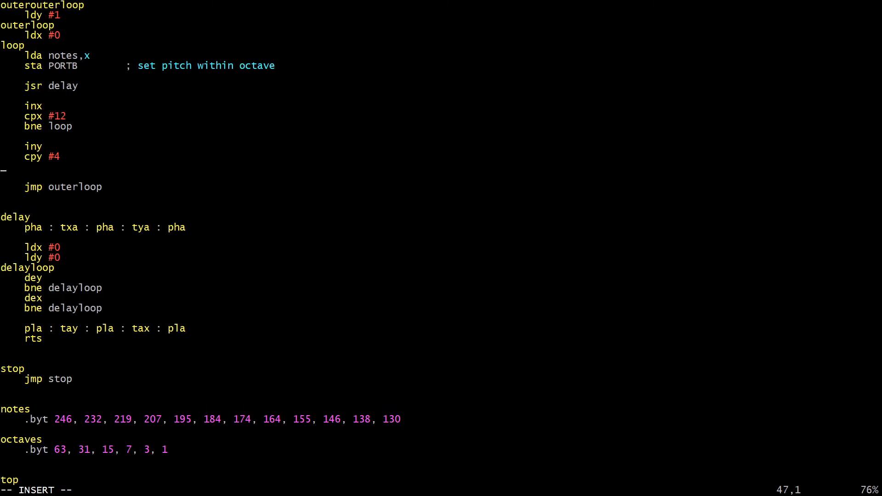
pyautogui.write('bne')
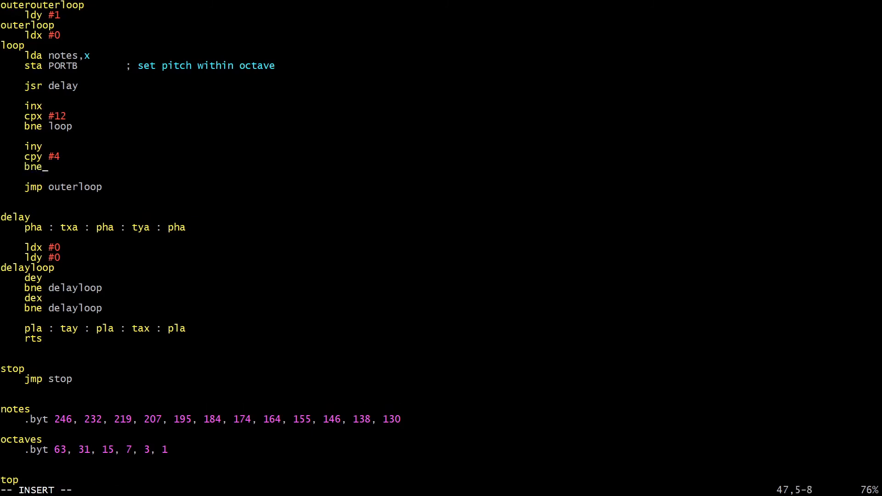
pyautogui.write('outerloop')
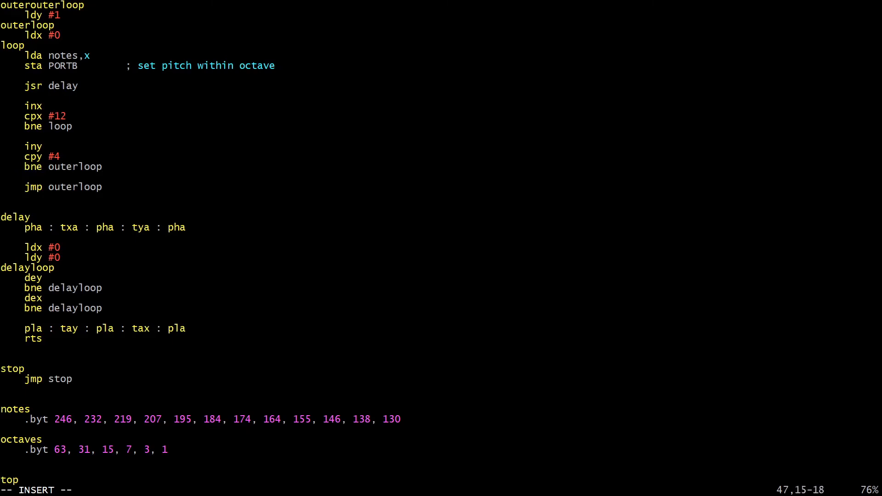
# - Retarget the final jump to outerouterloop
pyautogui.write('_')
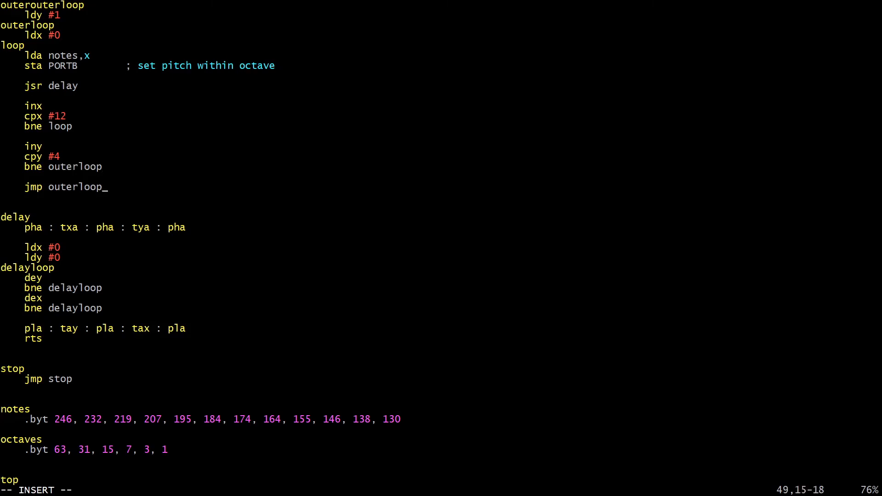
pyautogui.press('BackSpace')
pyautogui.write('outer')
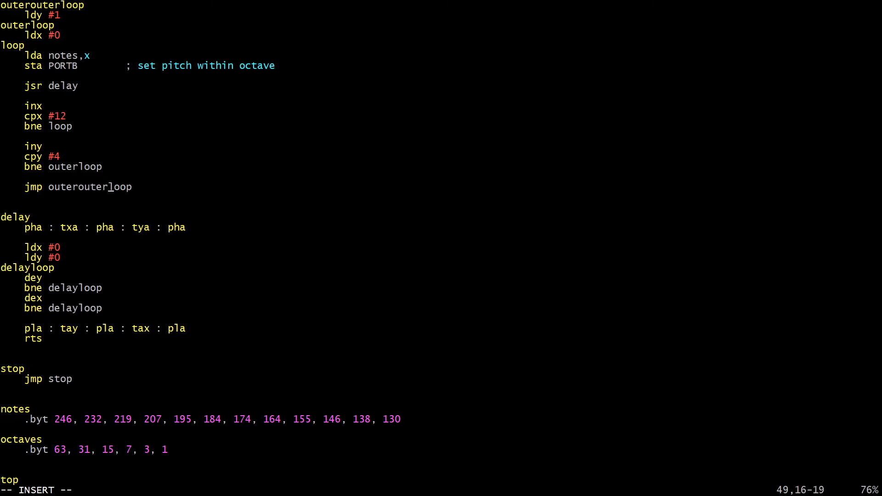
# - Leave insert mode and return to the 'lda #31' / 'sta PORTA' octave setup lines
pyautogui.press('Escape')
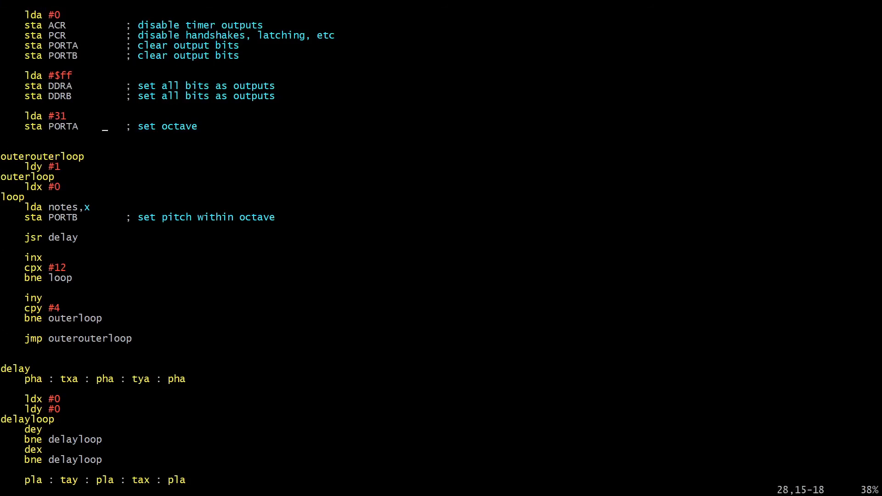
# - Move the octave lines inside outerloop as 'lda octaves,y' then 'sta PORTA' before 'ldx #0'
pyautogui.press('V')
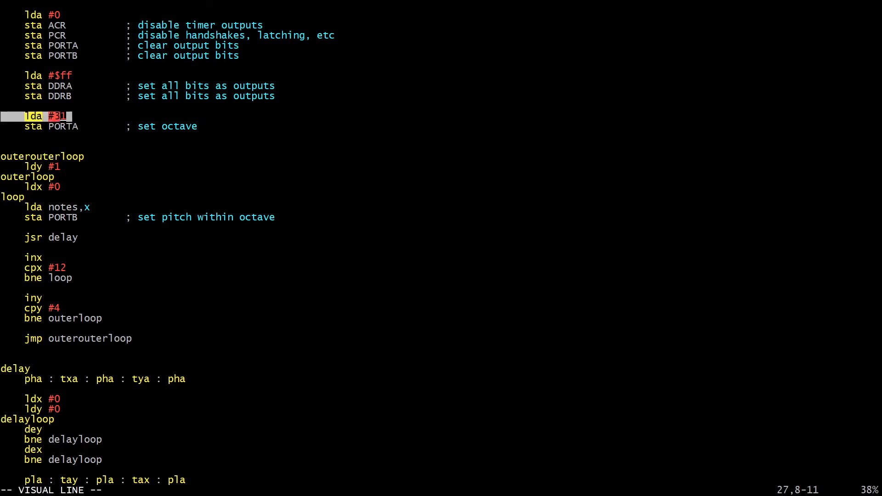
pyautogui.press('d')
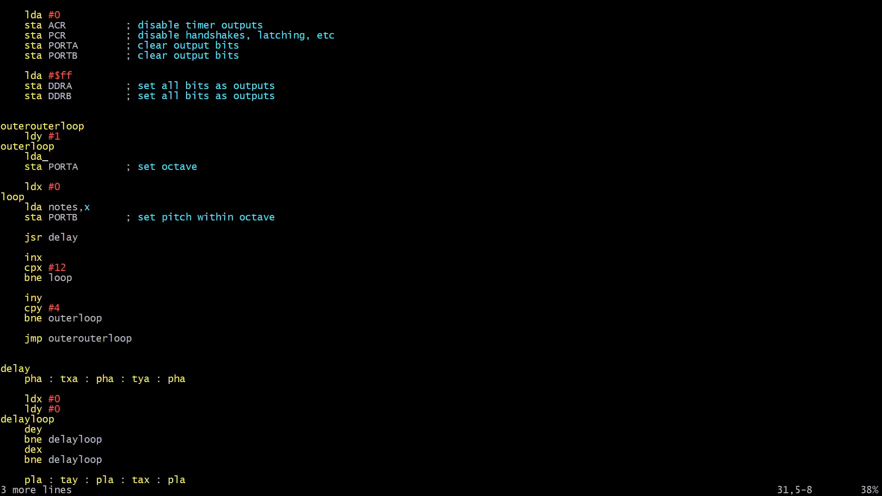
pyautogui.write('octaves,y')
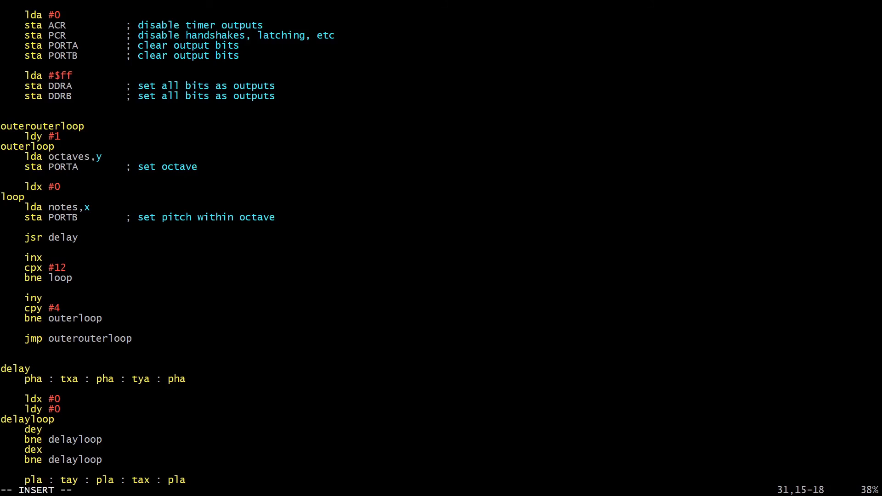
pyautogui.moveTo(104, 156)
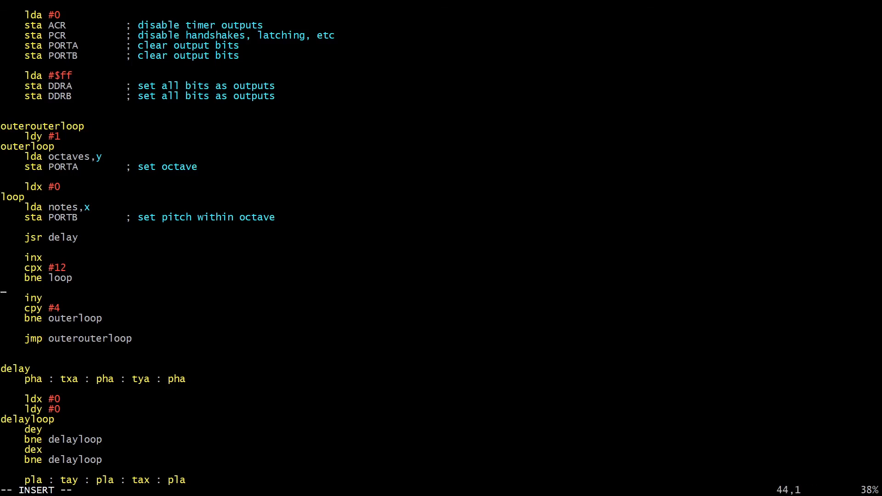
pyautogui.write('V')
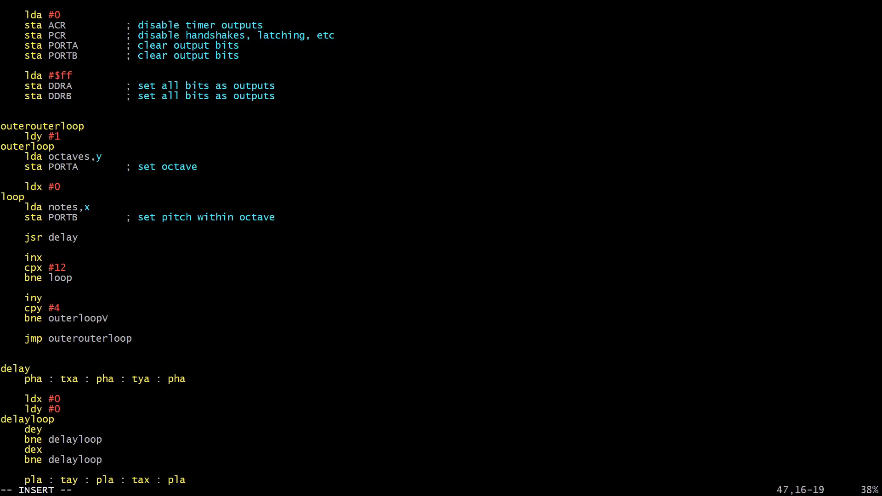